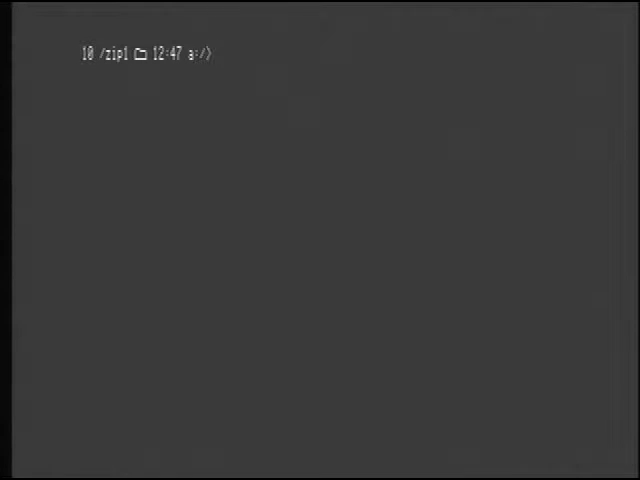
Step: Switch from /zip1 to the /exersos volume and list its 11 files with 'dir'
{"action": "type", "text": "a"}
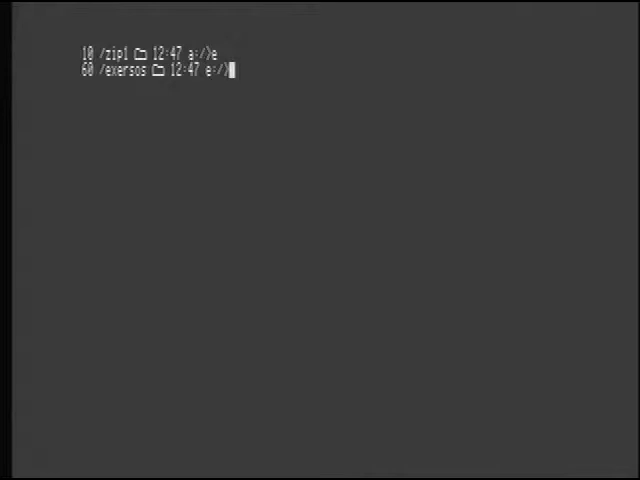
{"action": "type", "text": "dir"}
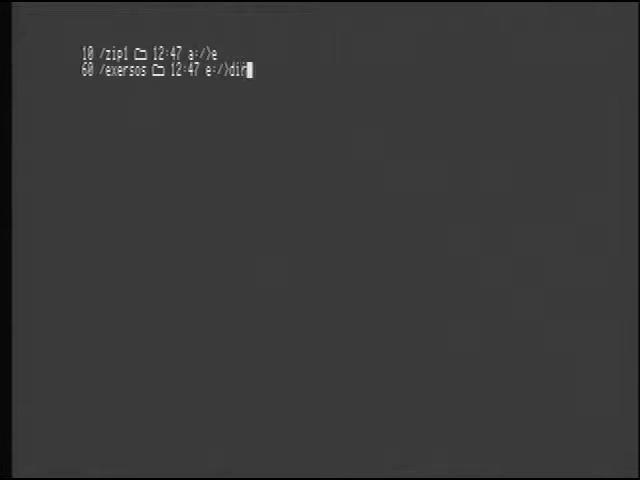
{"action": "key", "text": "Return"}
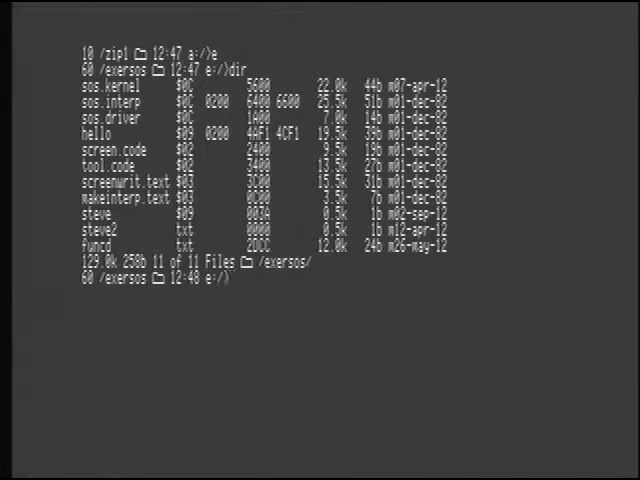
Step: Enable Apple III file type translation with 'pt3' so /exersos lists types like sos, bba, pac
{"action": "type", "text": "pt3"}
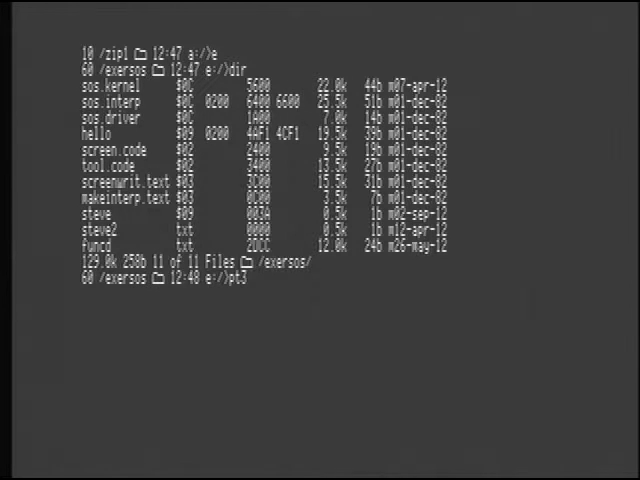
{"action": "key", "text": "Return"}
{"action": "type", "text": "dir"}
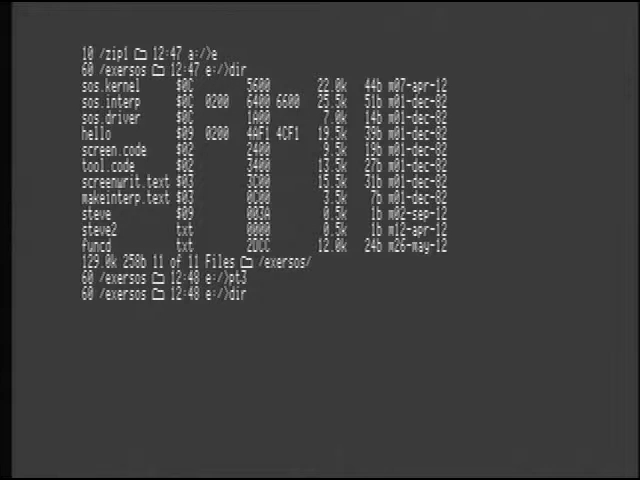
{"action": "scroll", "scroll_direction": "down", "scroll_amount": 3}
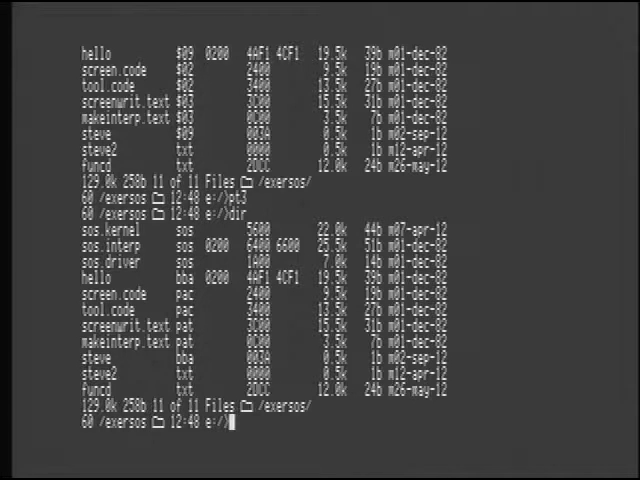
Step: Detokenize the hello file with 'b13 hello' into a readable ExerSOS BASIC listing
{"action": "type", "text": "b13"}
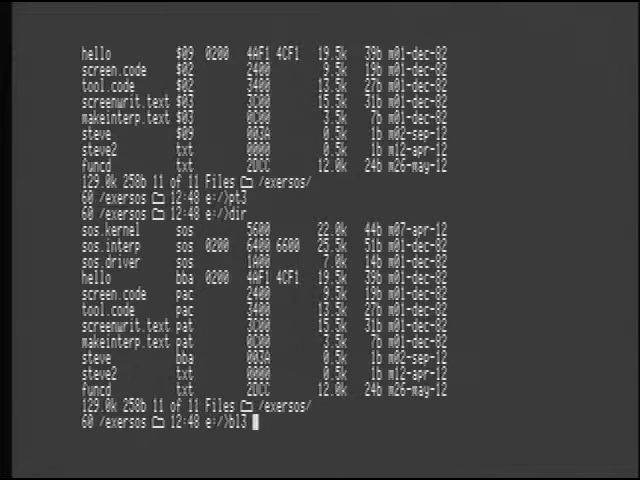
{"action": "type", "text": "hello"}
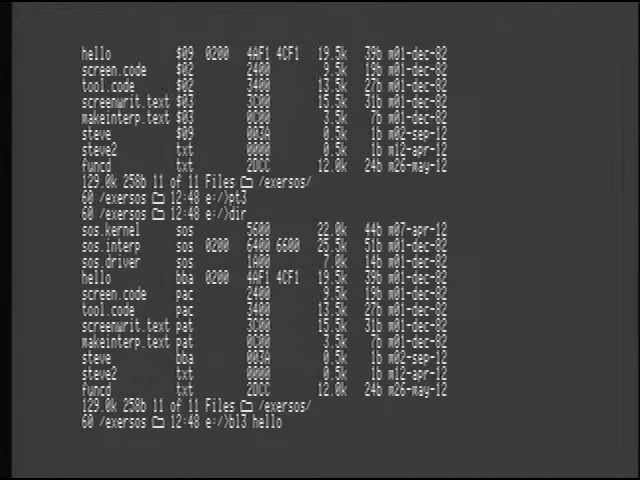
{"action": "scroll", "scroll_direction": "up", "scroll_amount": 3}
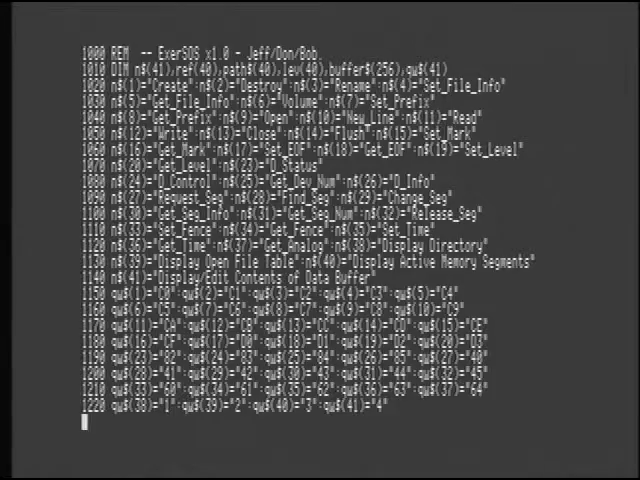
Step: Page through the hello BASIC listing to its last line until the shell prompt returns
{"action": "scroll", "scroll_direction": "down", "scroll_amount": 3}
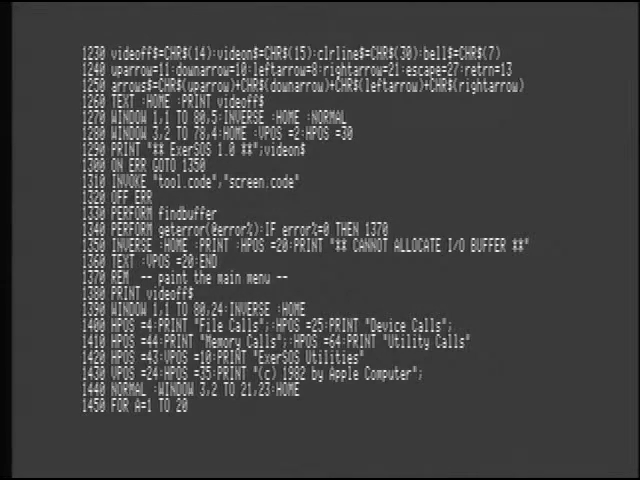
{"action": "scroll", "scroll_direction": "down", "scroll_amount": 3}
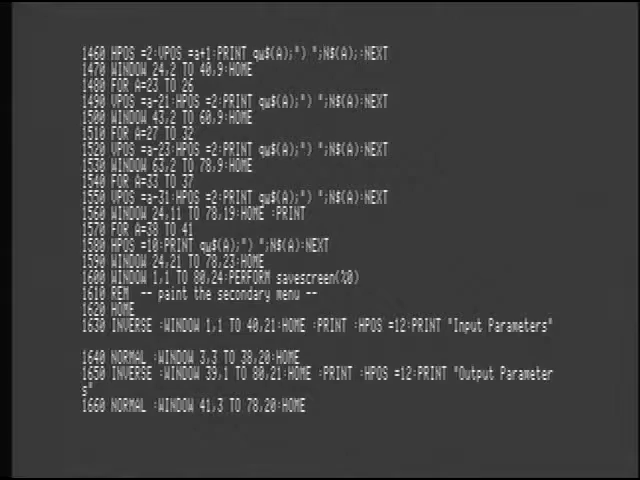
{"action": "scroll", "scroll_direction": "down", "scroll_amount": 3}
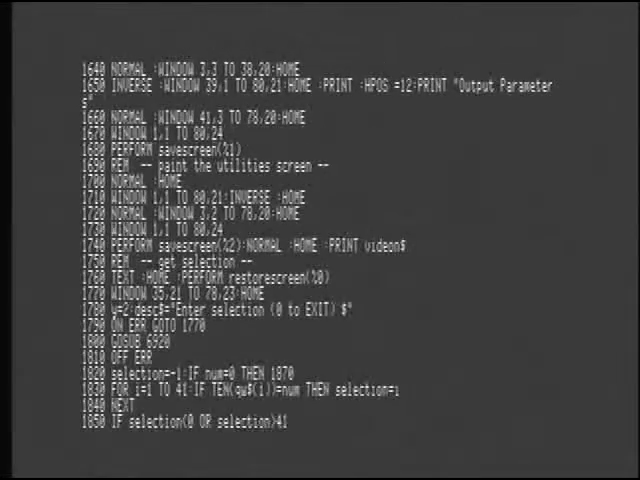
{"action": "scroll", "scroll_direction": "down", "scroll_amount": 3}
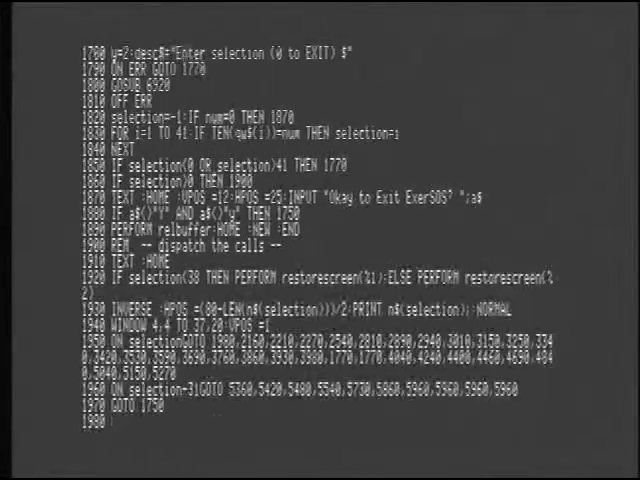
{"action": "scroll", "scroll_direction": "down", "scroll_amount": 3}
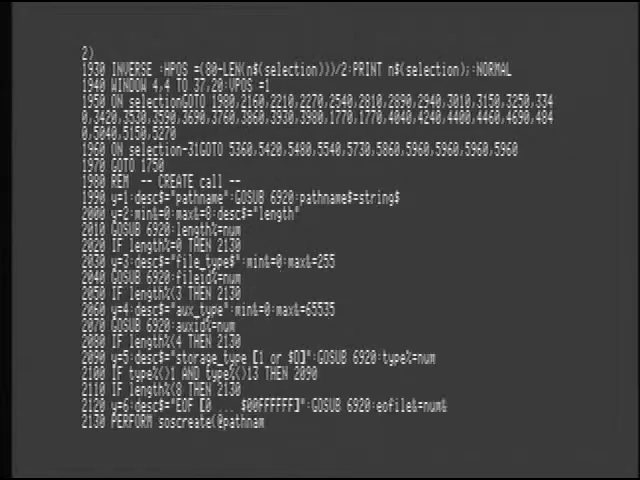
{"action": "scroll", "scroll_direction": "down", "scroll_amount": 3}
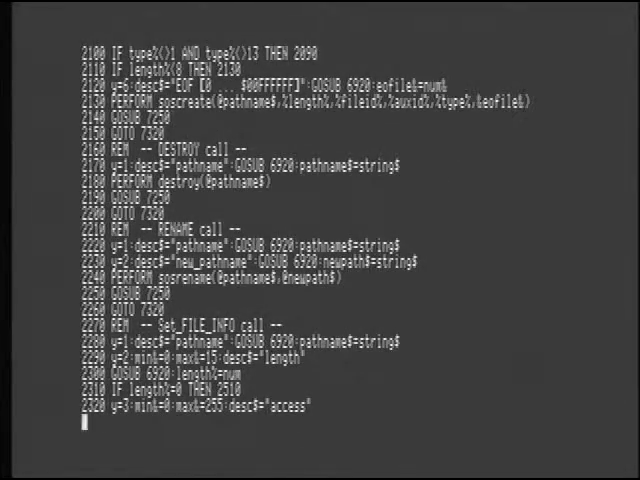
{"action": "scroll", "scroll_direction": "down", "scroll_amount": 3}
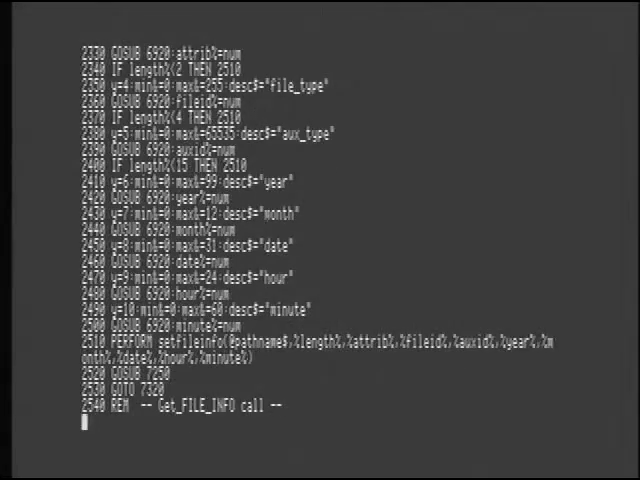
{"action": "scroll", "scroll_direction": "down", "scroll_amount": 3}
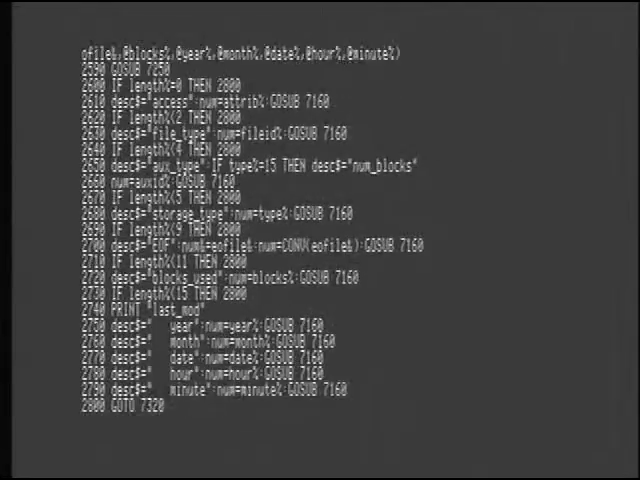
{"action": "scroll", "scroll_direction": "down", "scroll_amount": 3}
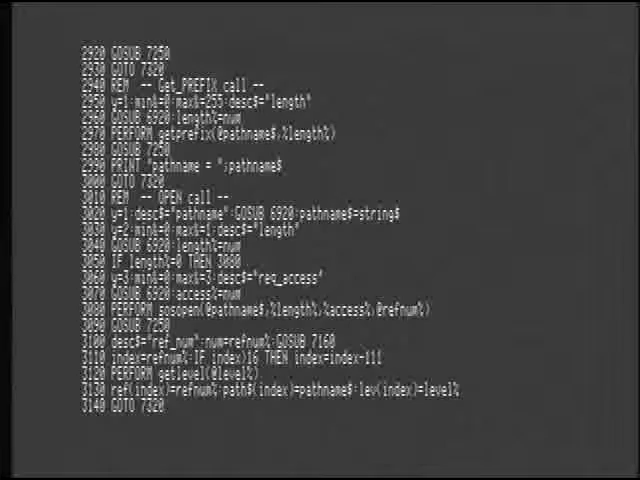
{"action": "scroll", "scroll_direction": "down", "scroll_amount": 3}
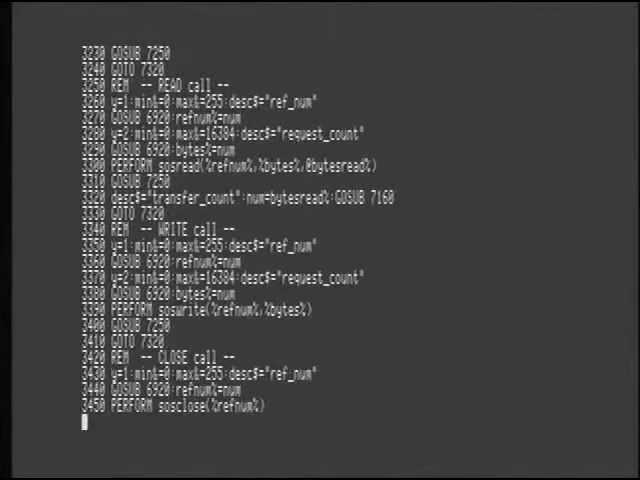
{"action": "scroll", "scroll_direction": "down", "scroll_amount": 3}
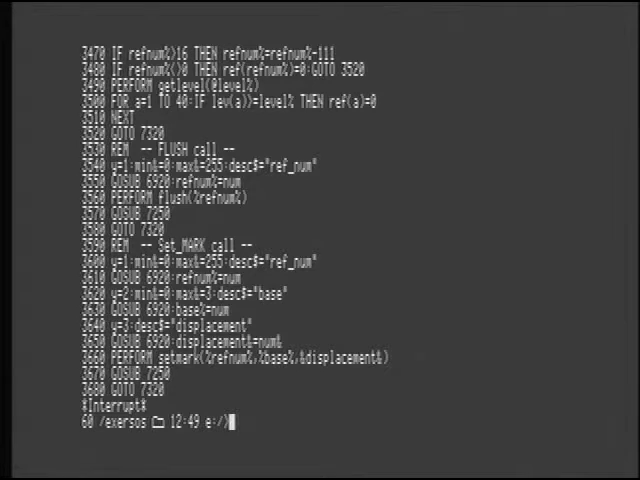
Step: Clear the screen and relist the /exersos directory with 'cls-d'
{"action": "type", "text": "cl"}
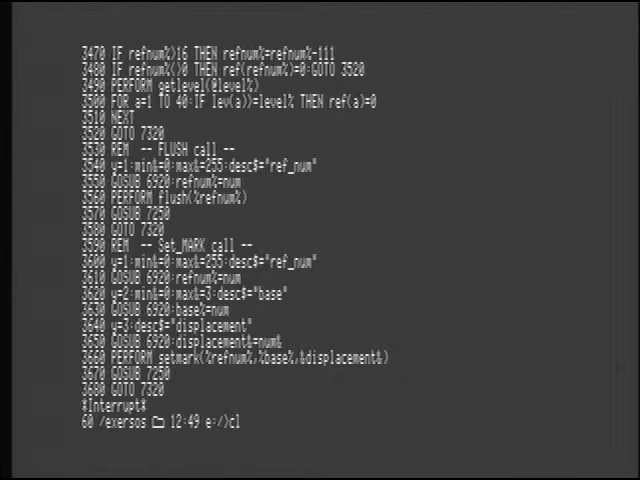
{"action": "type", "text": "s-"}
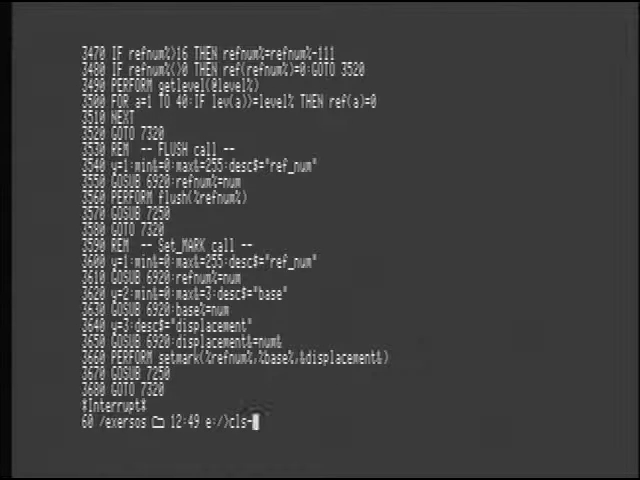
{"action": "type", "text": "d"}
{"action": "type", "text": "h"}
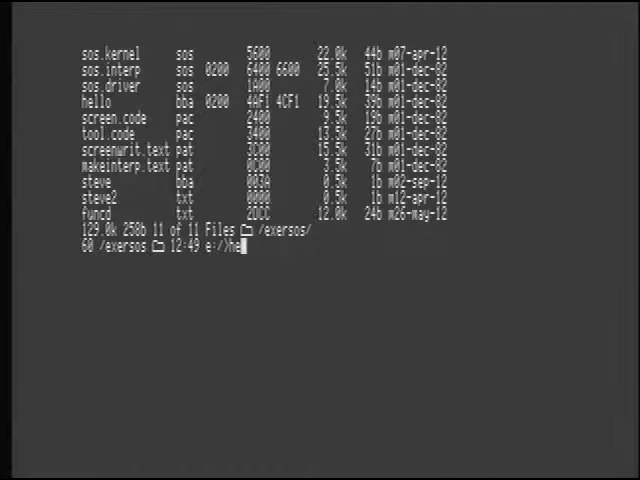
Step: Display the hello file as a hex dump with 'hex hello'
{"action": "type", "text": "ex"}
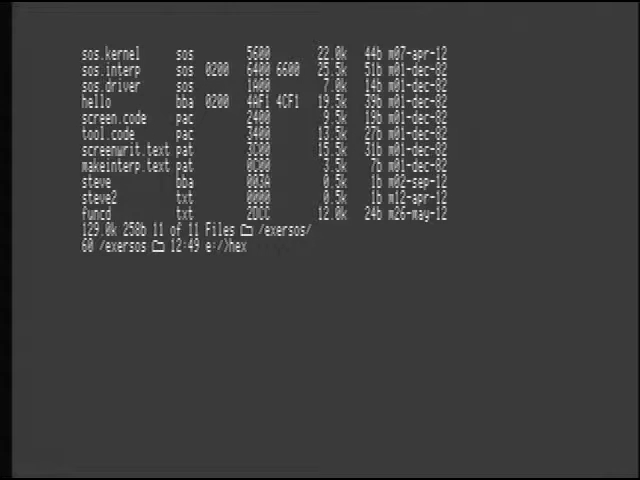
{"action": "type", "text": "hello"}
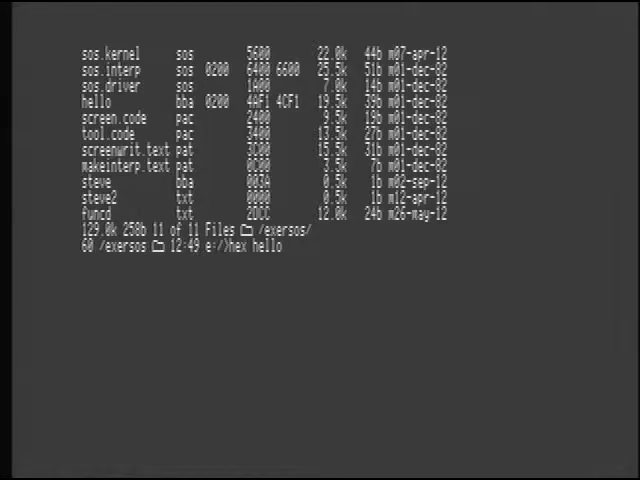
{"action": "key", "text": "Return"}
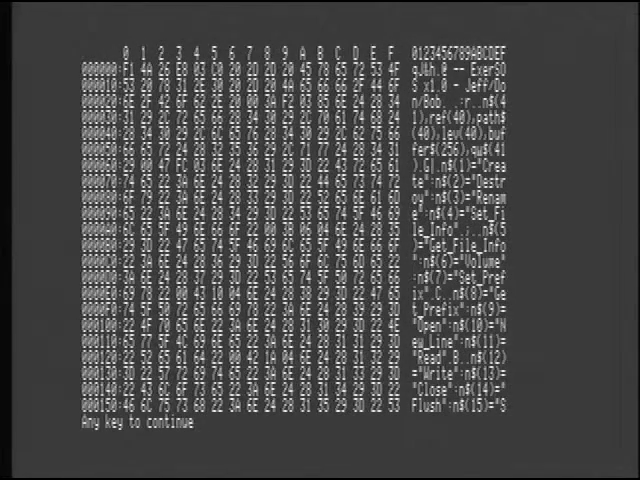